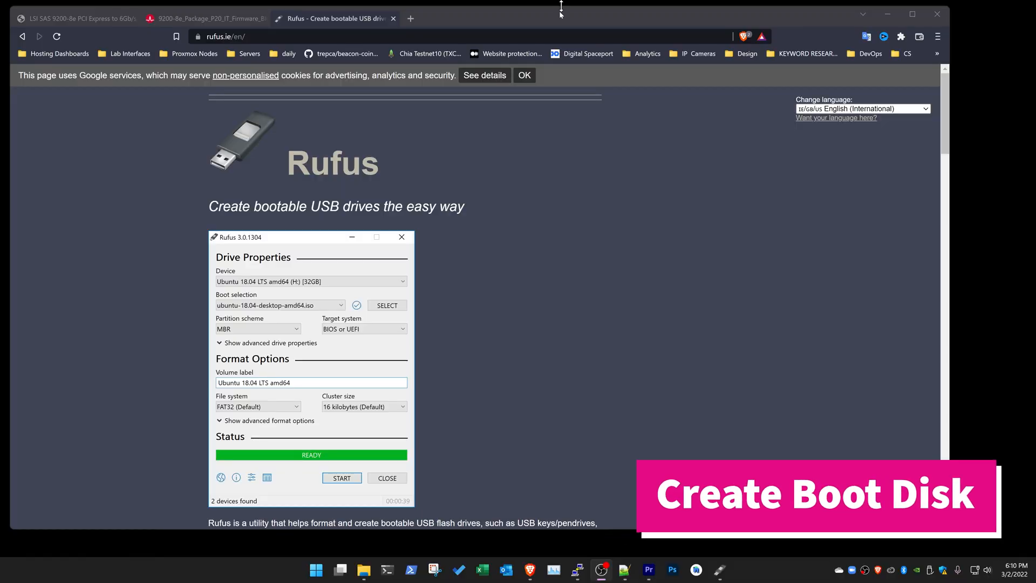
- Download Rufus 3.17 Portable from the site's Download section and close the rufus.ie tab
scroll(down, 3)
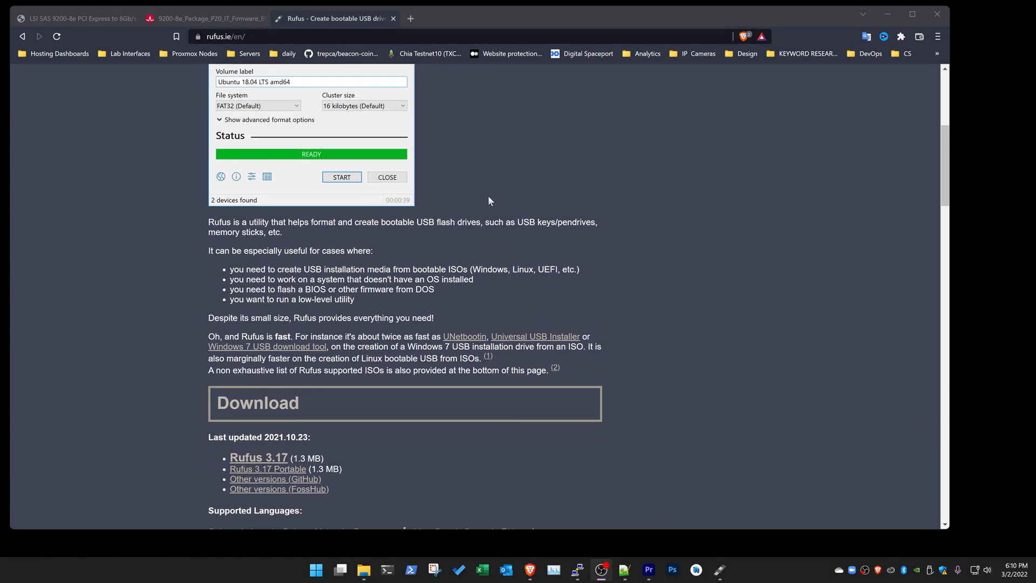
scroll(down, 3)
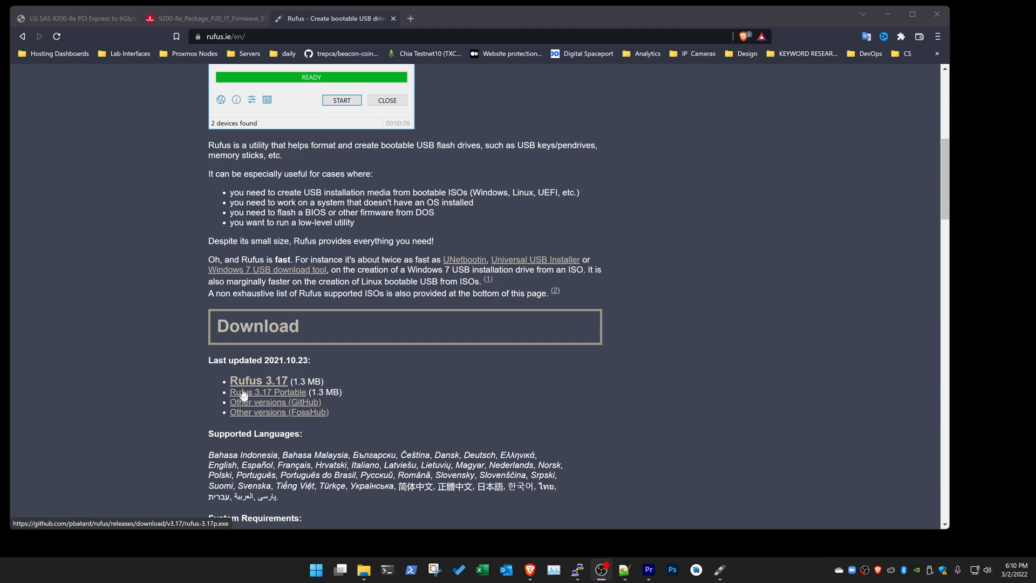
click(717, 570)
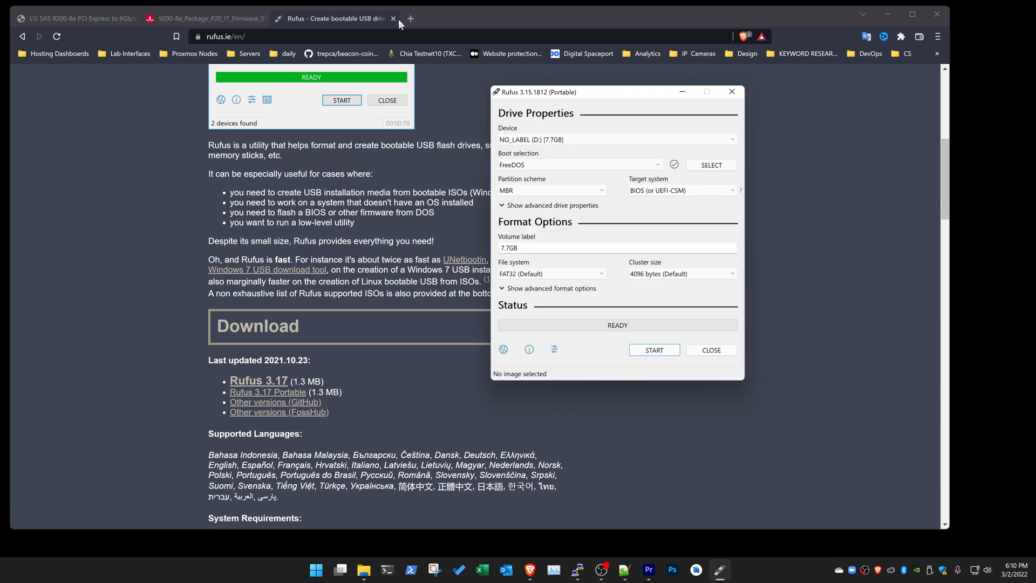
click(198, 18)
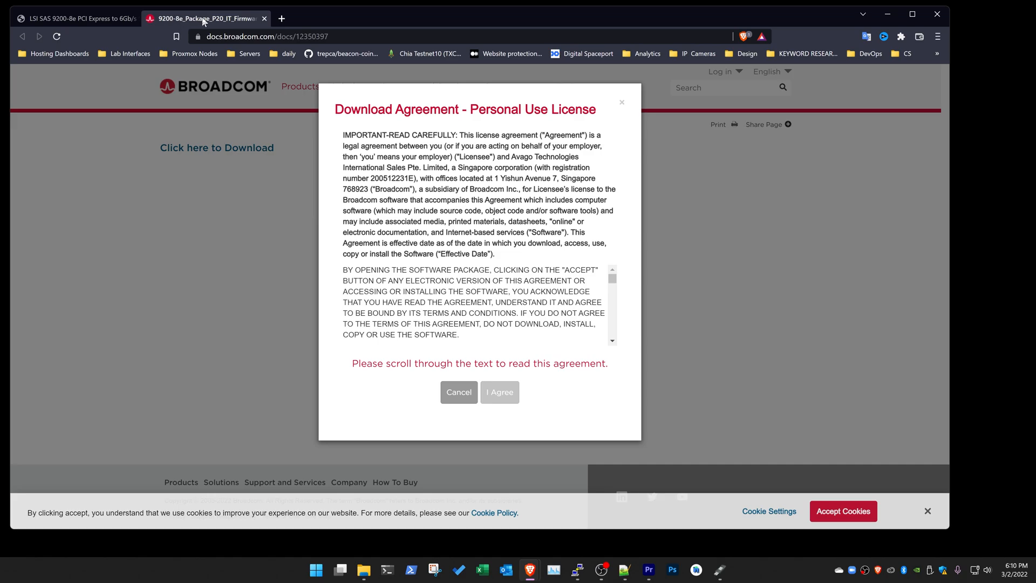
mouse_move(404, 222)
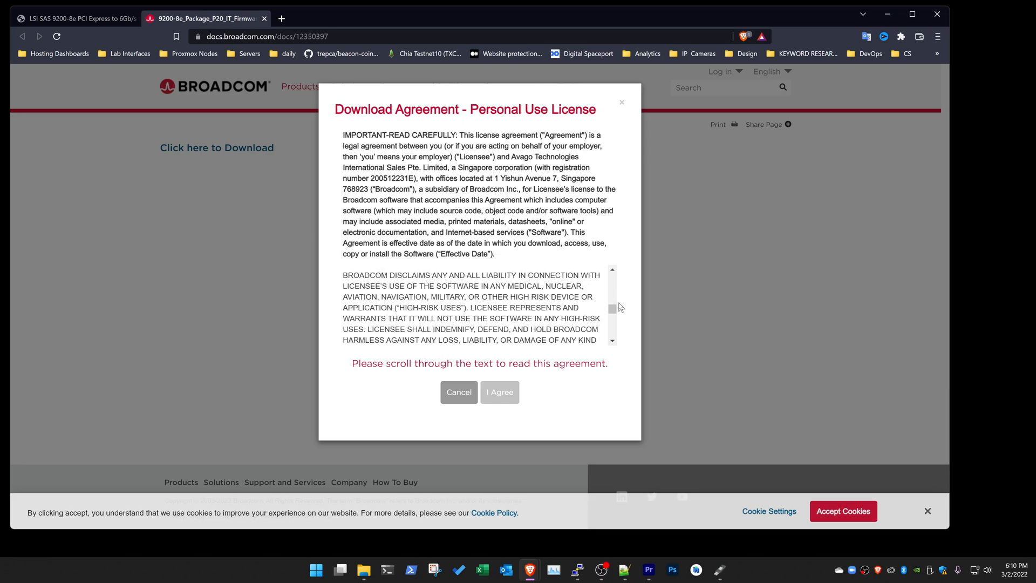
- Accept the Broadcom license and save the 9200-8e P20 IT firmware zip to the Desktop
scroll(down, 3)
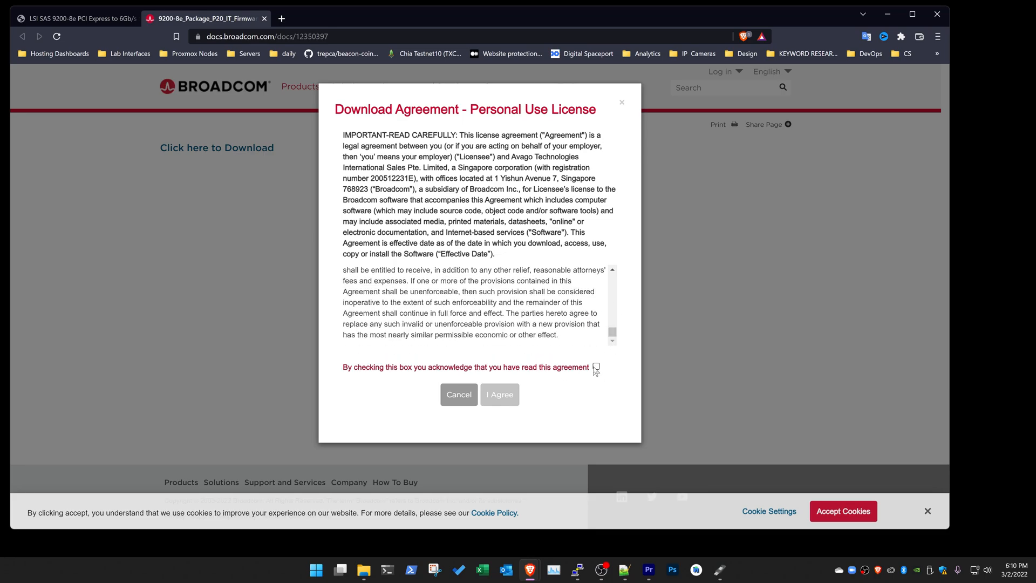
click(500, 395)
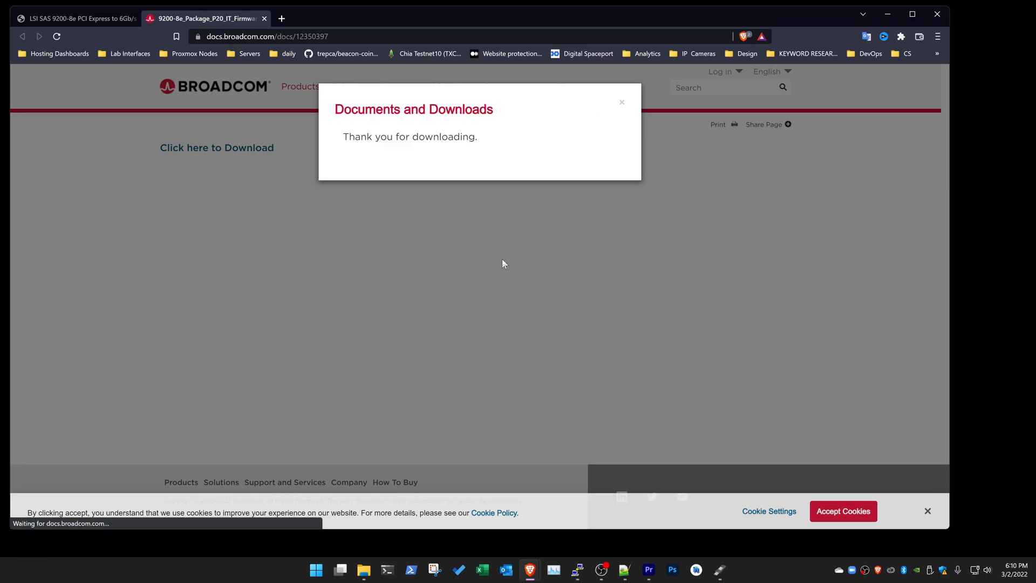
click(217, 147)
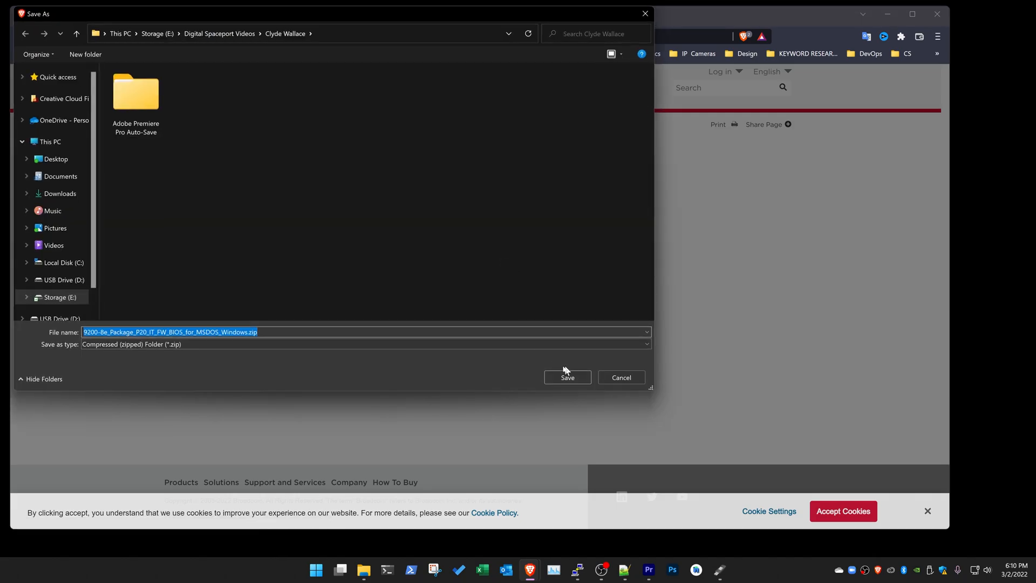
click(57, 158)
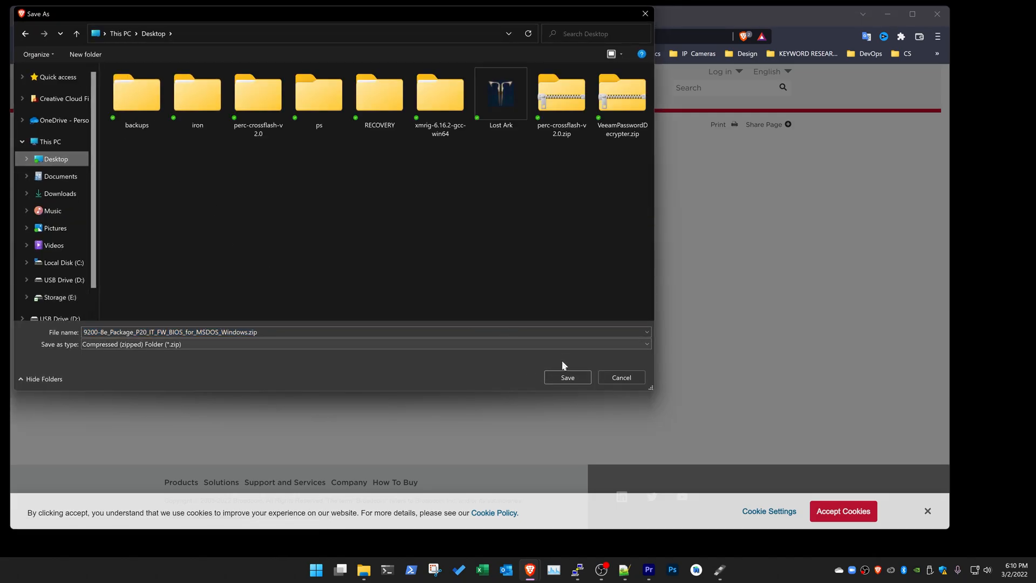
click(568, 378)
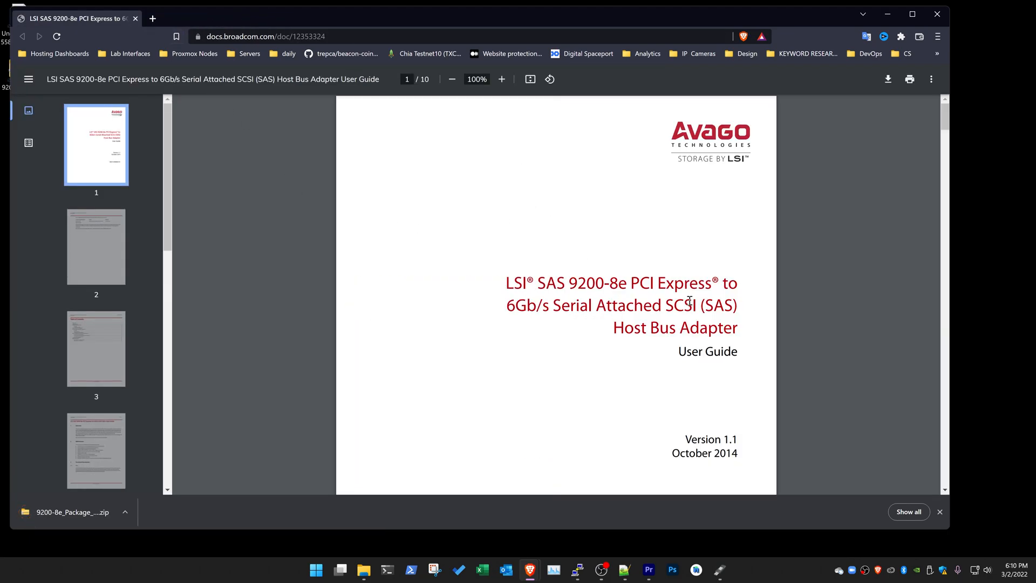
scroll(down, 3)
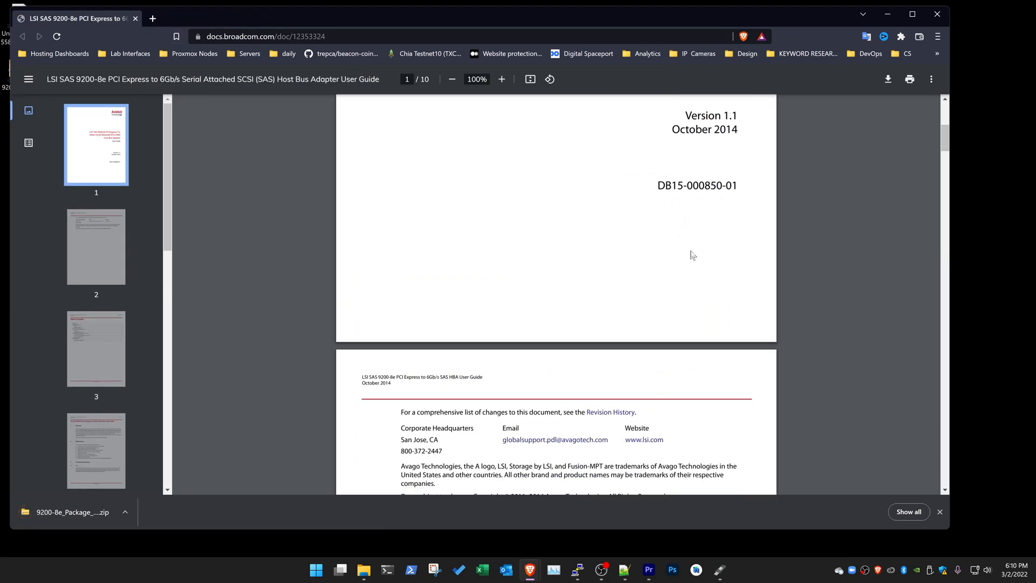
scroll(down, 3)
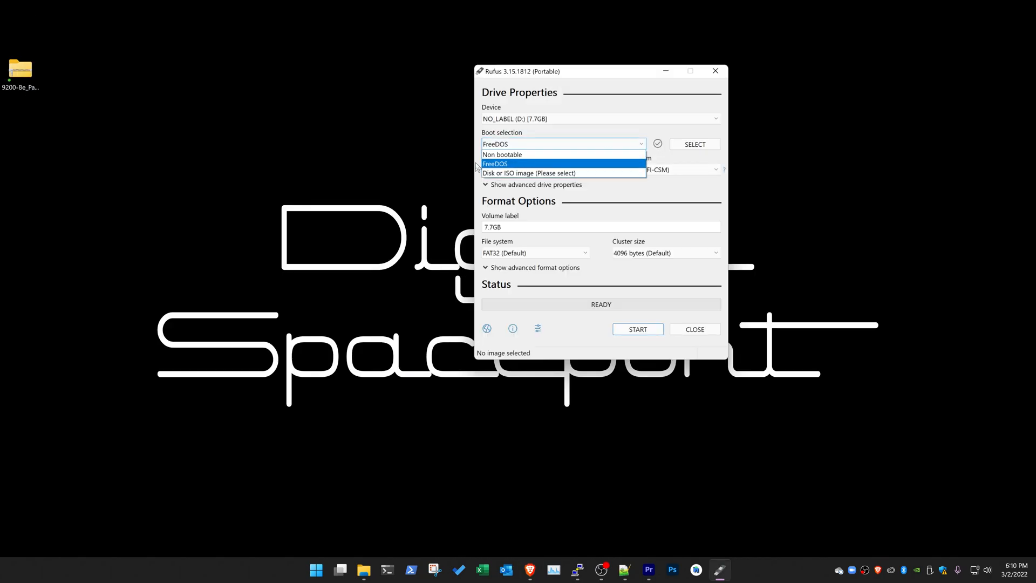
- Write FreeDOS to the 7.7 GB USB drive, confirming the data-loss warning
click(495, 164)
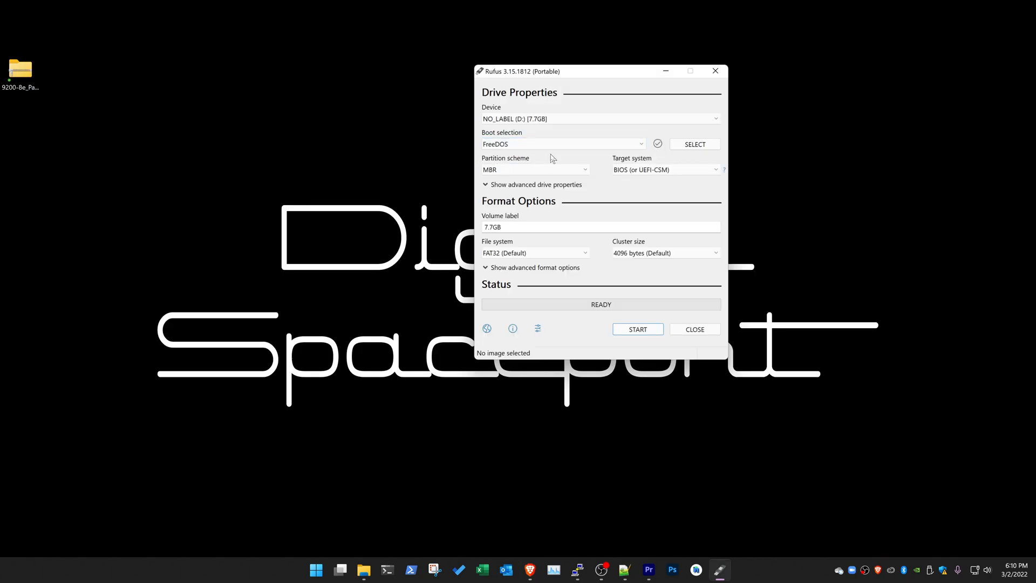
click(638, 330)
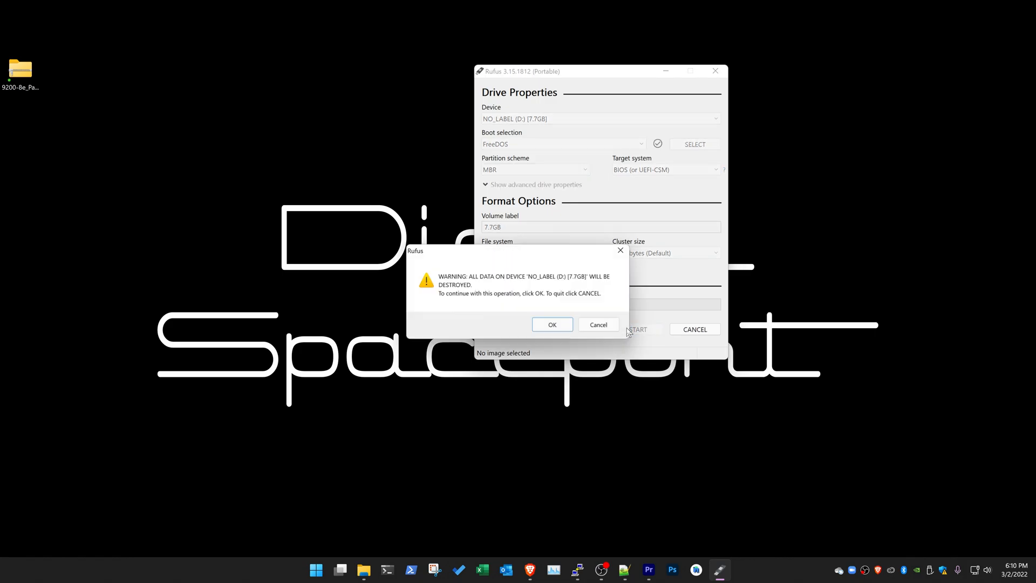
click(551, 325)
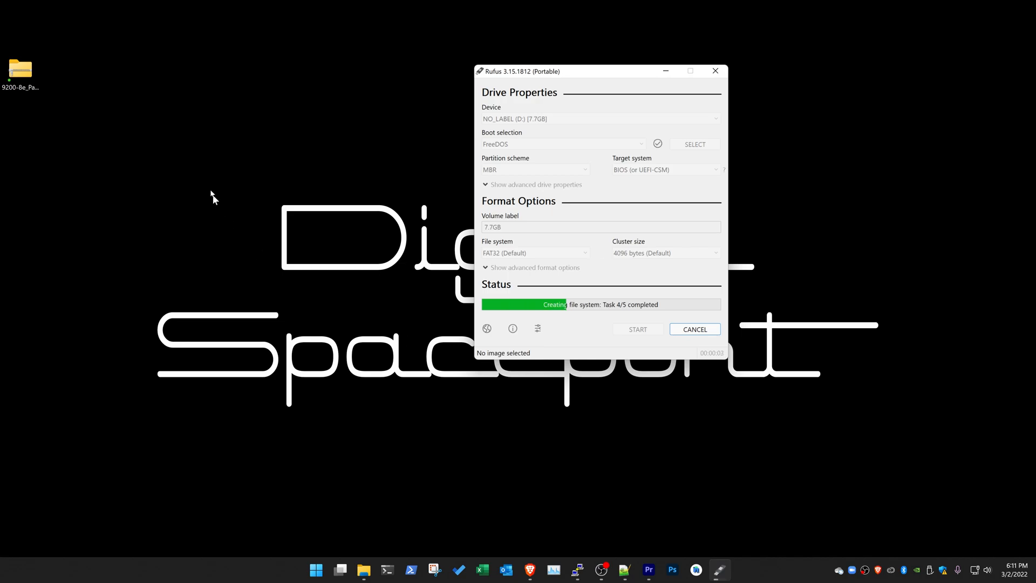
right_click(20, 69)
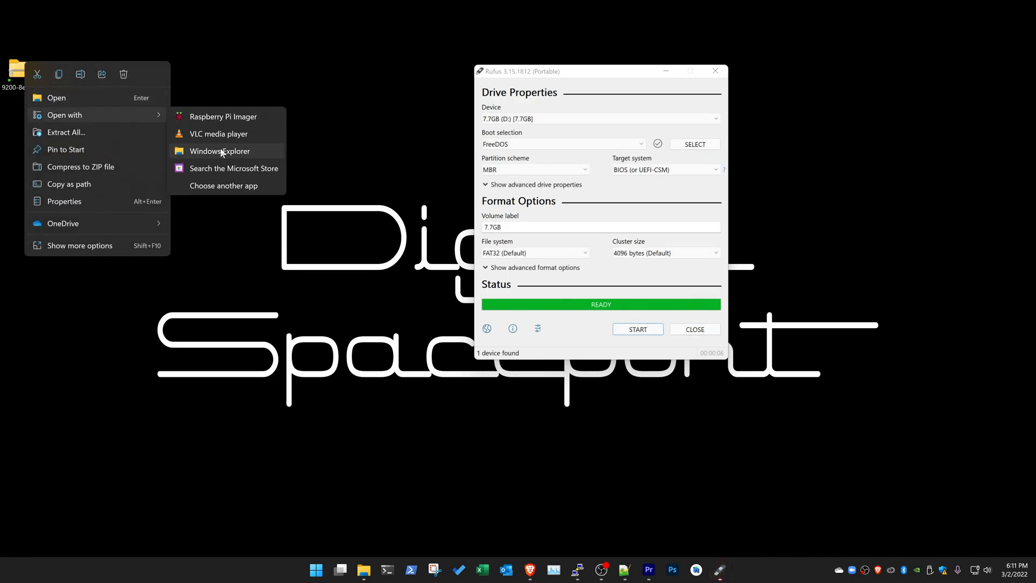
- Extract the firmware zip to a desktop folder, close Rufus, and show the USB drive in a new window
click(65, 132)
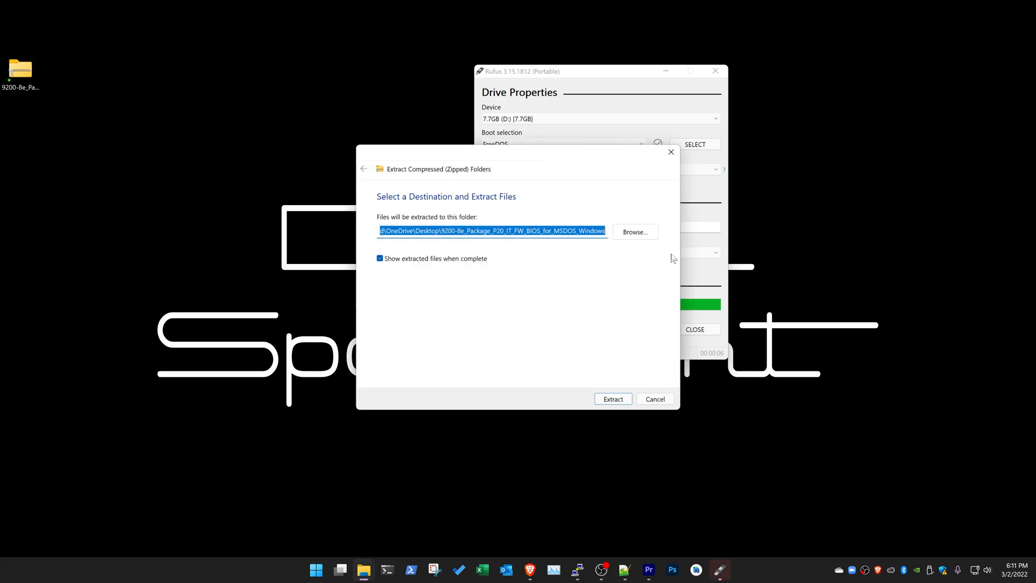
click(613, 399)
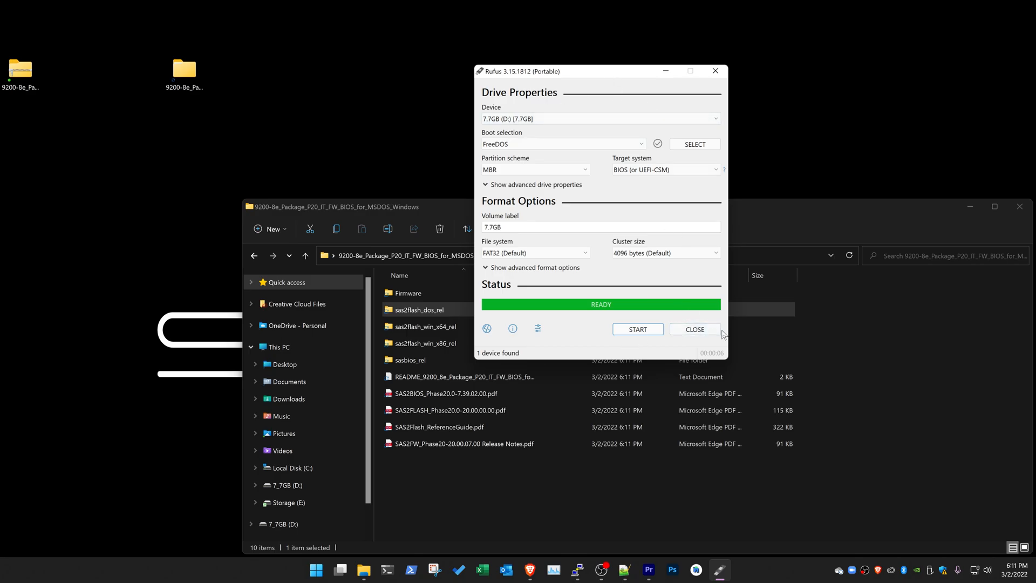
click(695, 329)
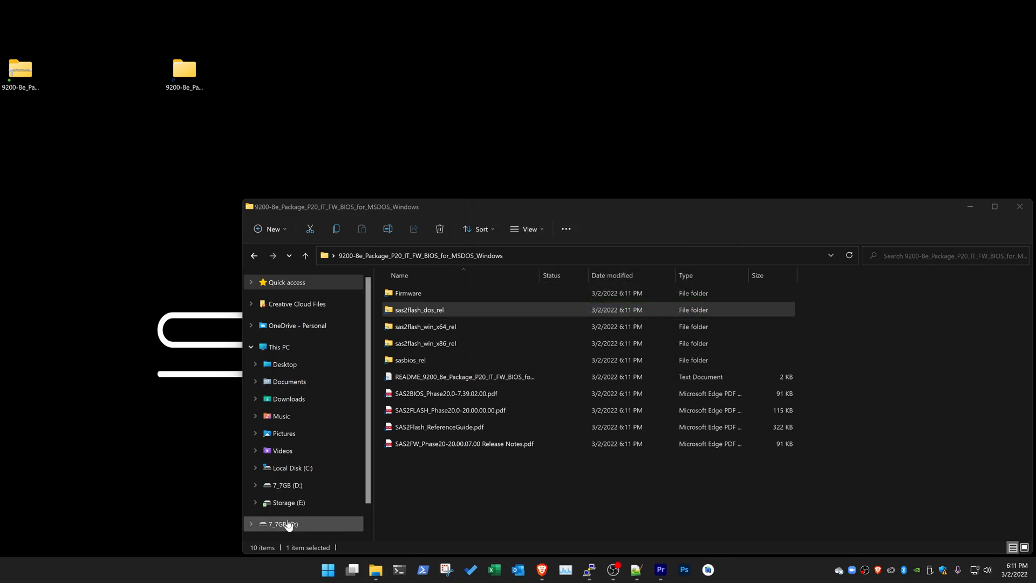
right_click(284, 525)
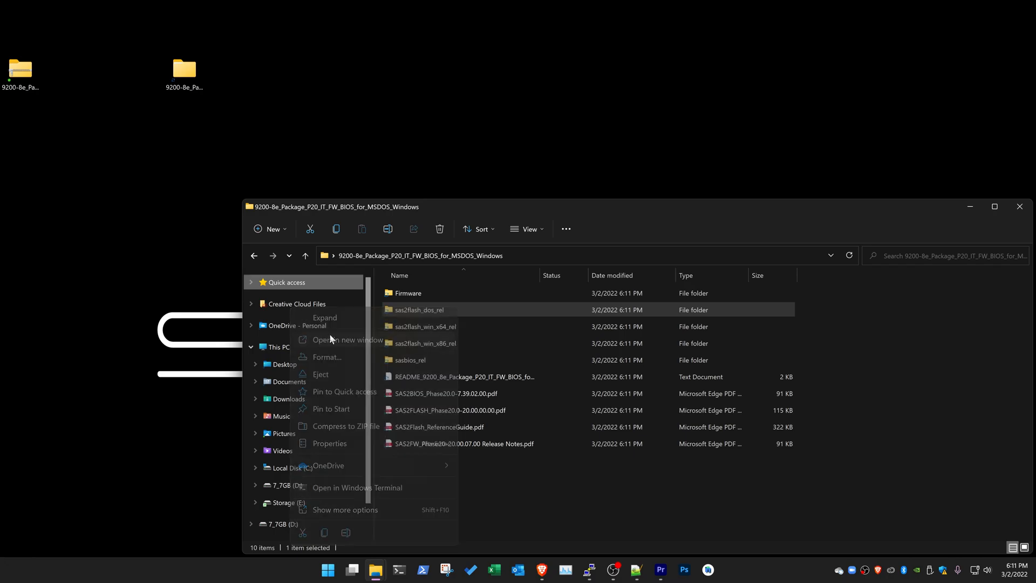
click(347, 340)
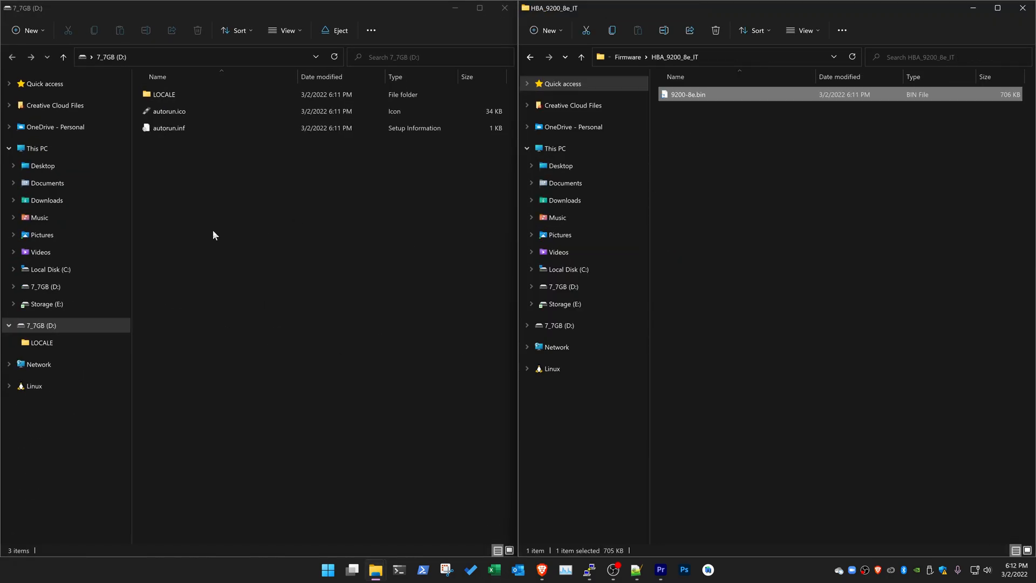
- Create a folder named 9200 on the USB drive and enter it
right_click(214, 235)
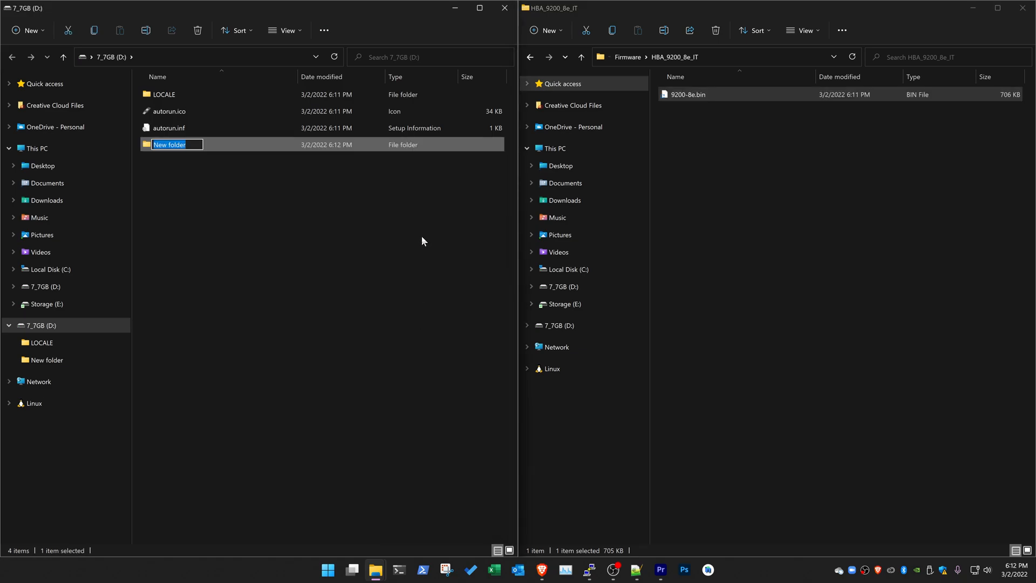
text(9200)
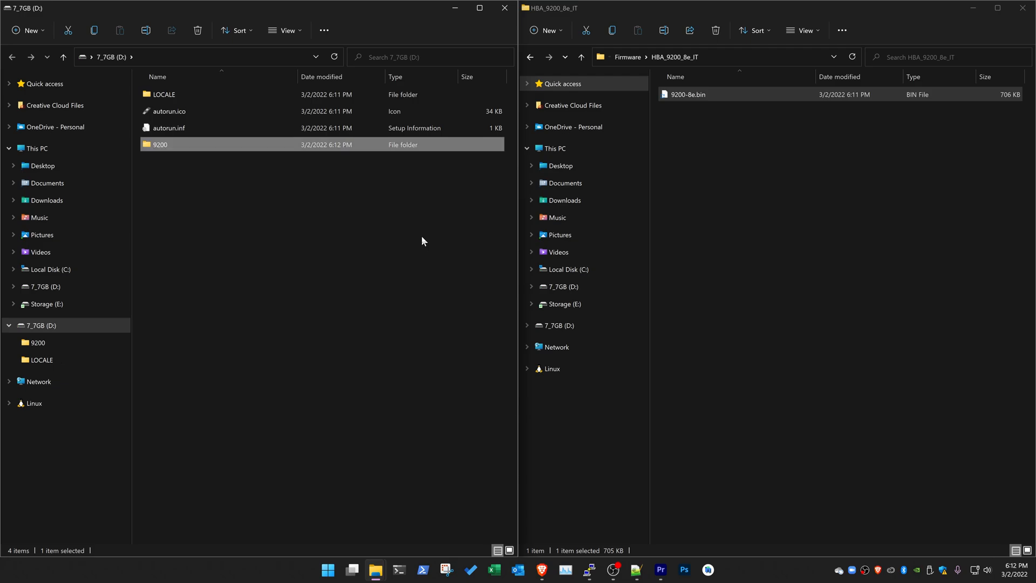
double_click(160, 145)
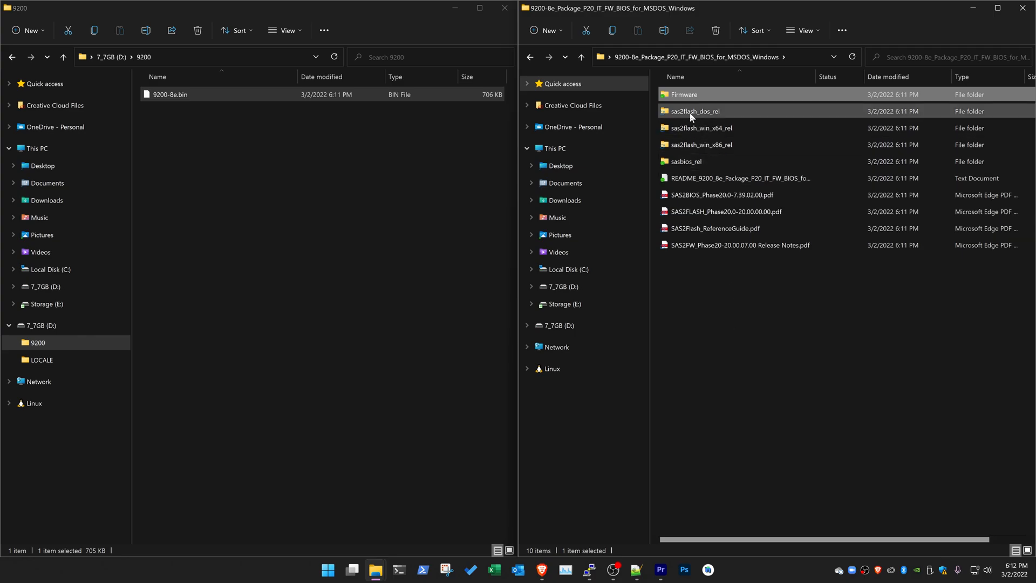
- Copy 9200-8e.bin, sas2flsh.exe and the sasbios files into 9200, then safely remove the drive
double_click(695, 110)
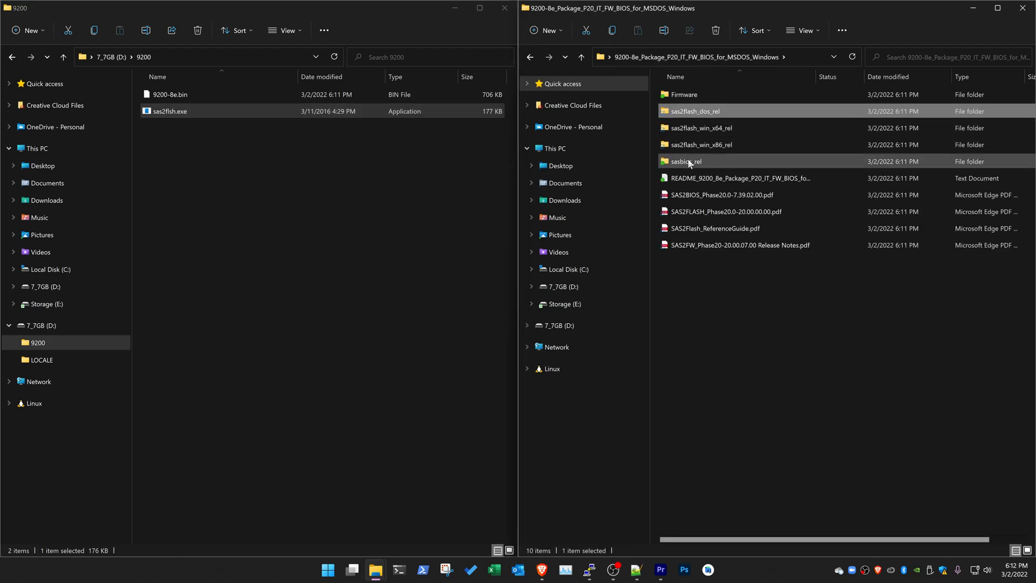
double_click(684, 161)
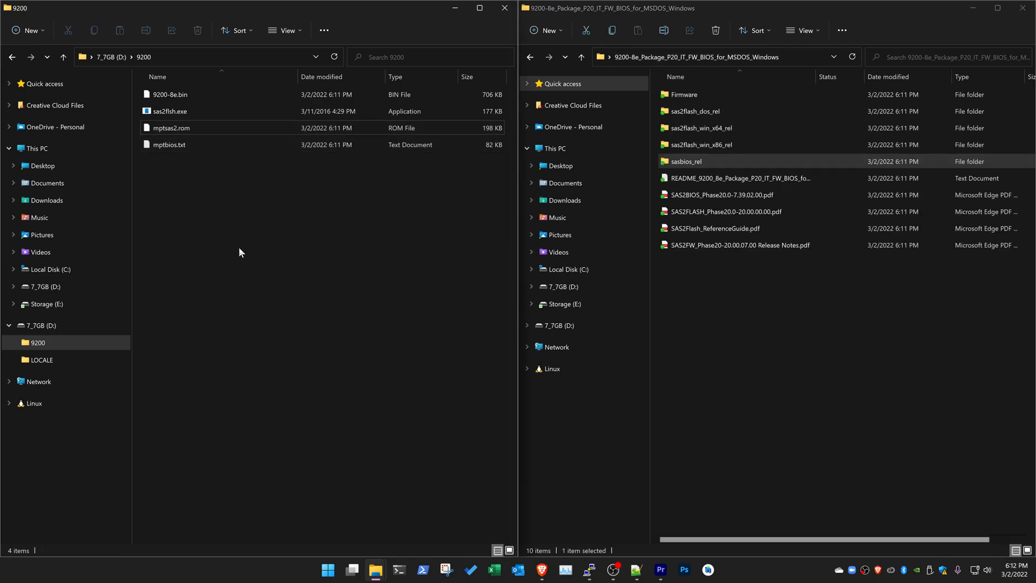
mouse_move(931, 570)
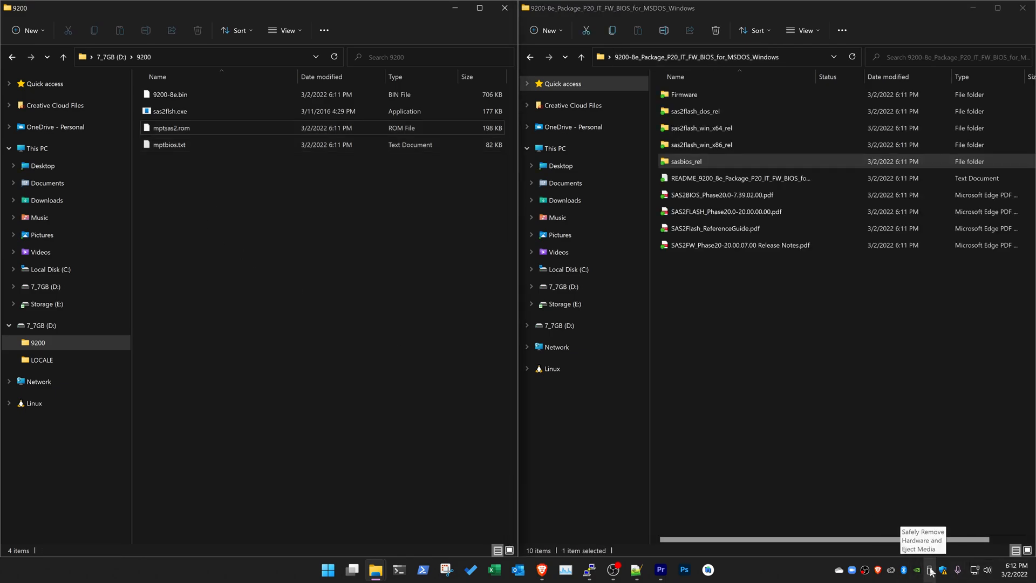
click(935, 568)
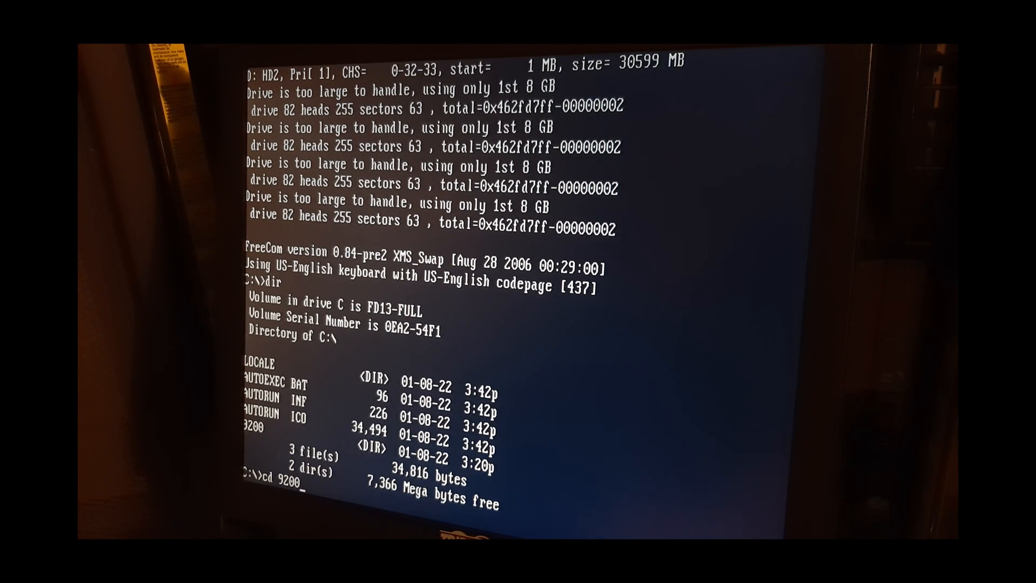
- Change the FreeDOS prompt into the 9200 directory
key(Enter)
text(sas2flsh.e)
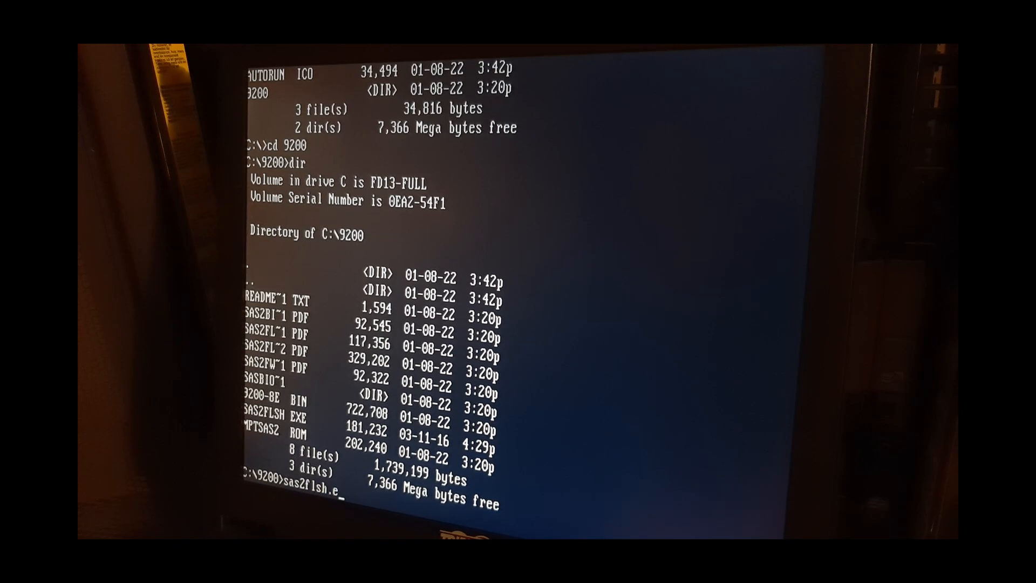
- Run sas2flsh.exe -listall to list both LSI controllers and their firmware versions
text(xe -c 0)
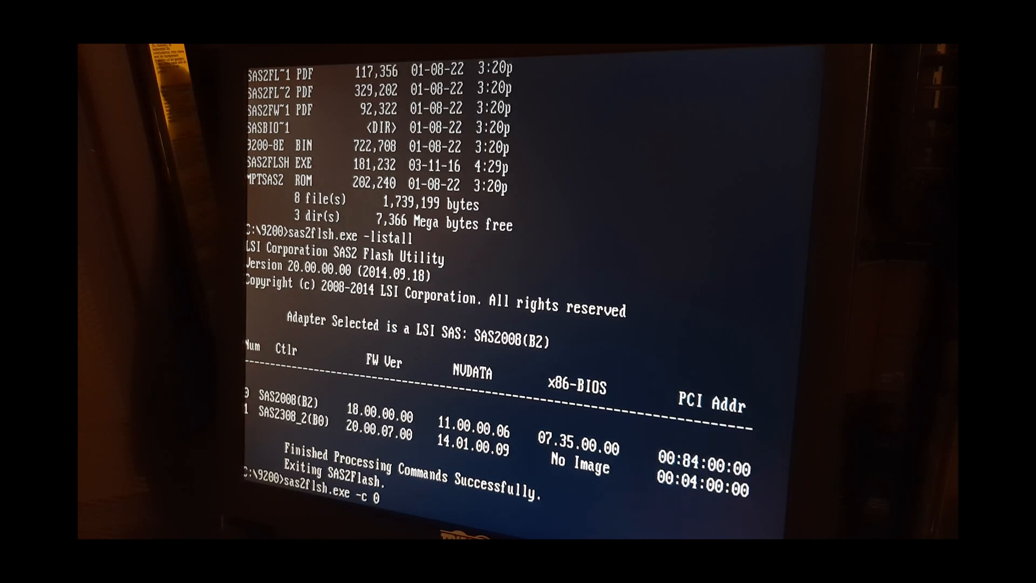
- Run sas2flsh.exe -c 0 -list to show controller 0's SAS9200-8e details
text(-list)
text(sas2flsh.exe -c 0)
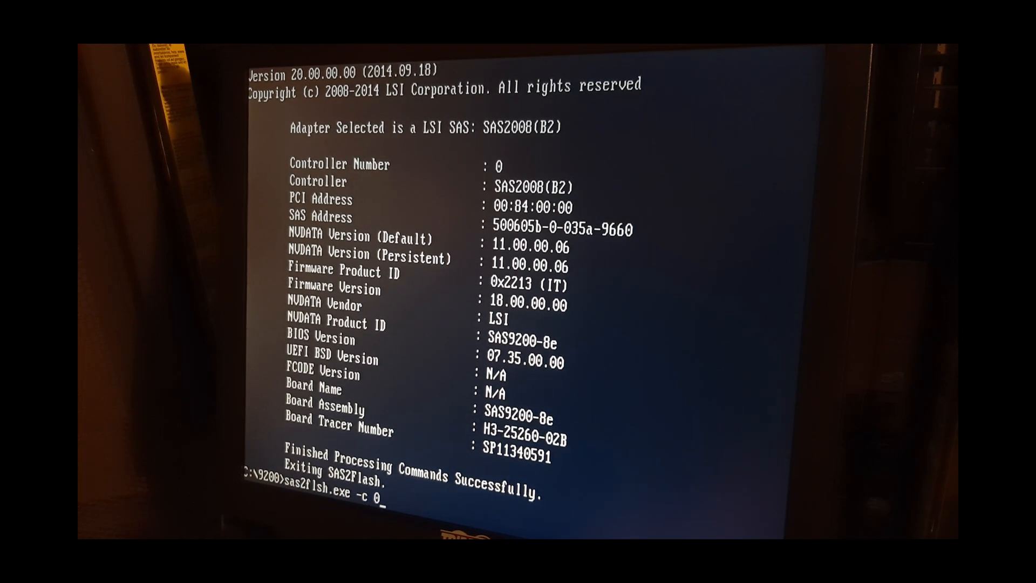
- Reset controller 0 with sas2flsh -o, then enter the flash command with 9200-8e.bin and mptsas2.rom
text(-o -f 9200-8e.bin -b m)
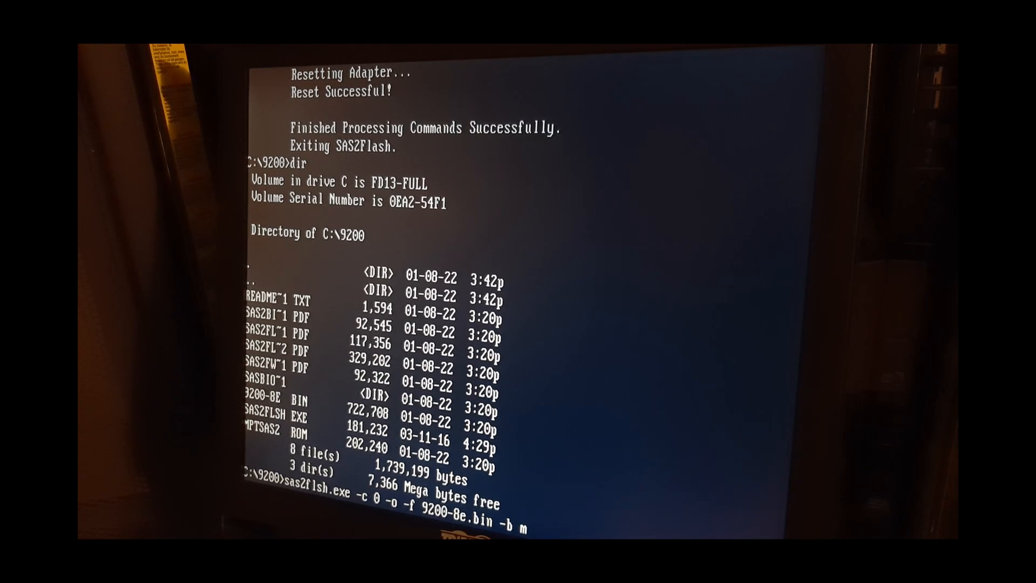
text(ptsas2)
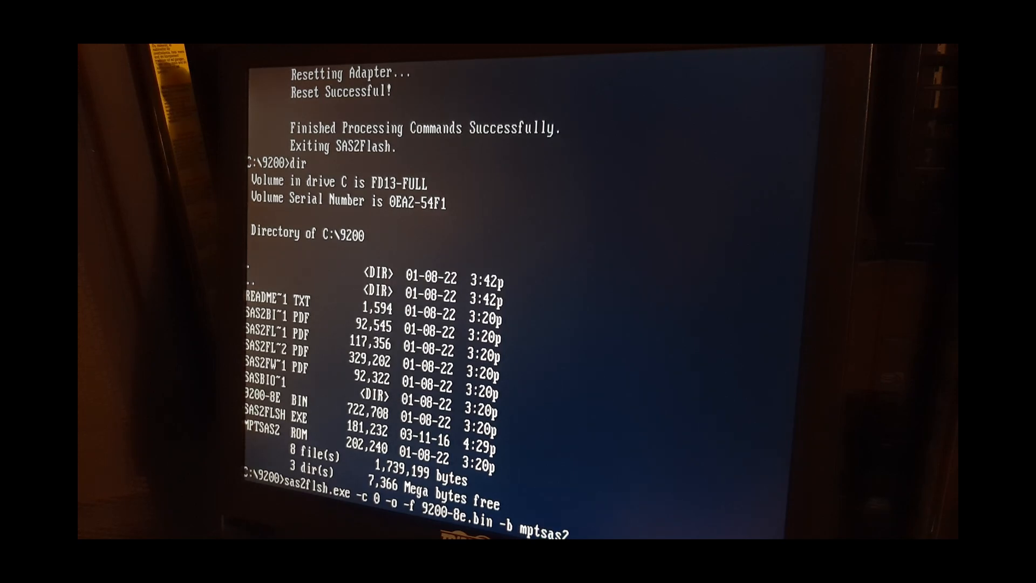